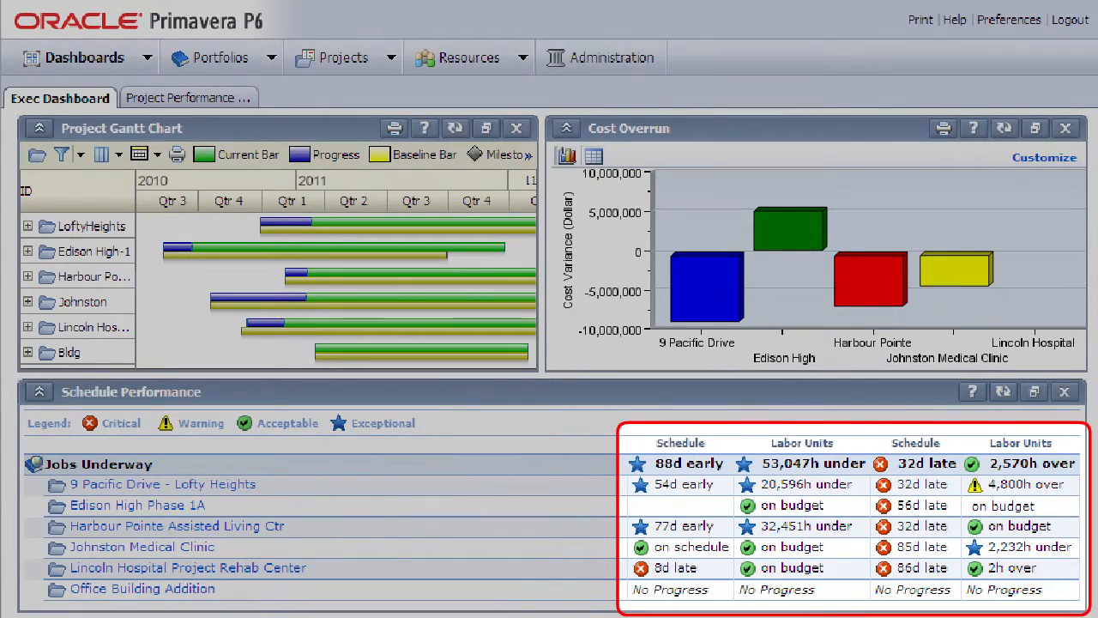
Switch to the Project Performance dashboard with its program manager scorecard and cost variance chart.
click(182, 97)
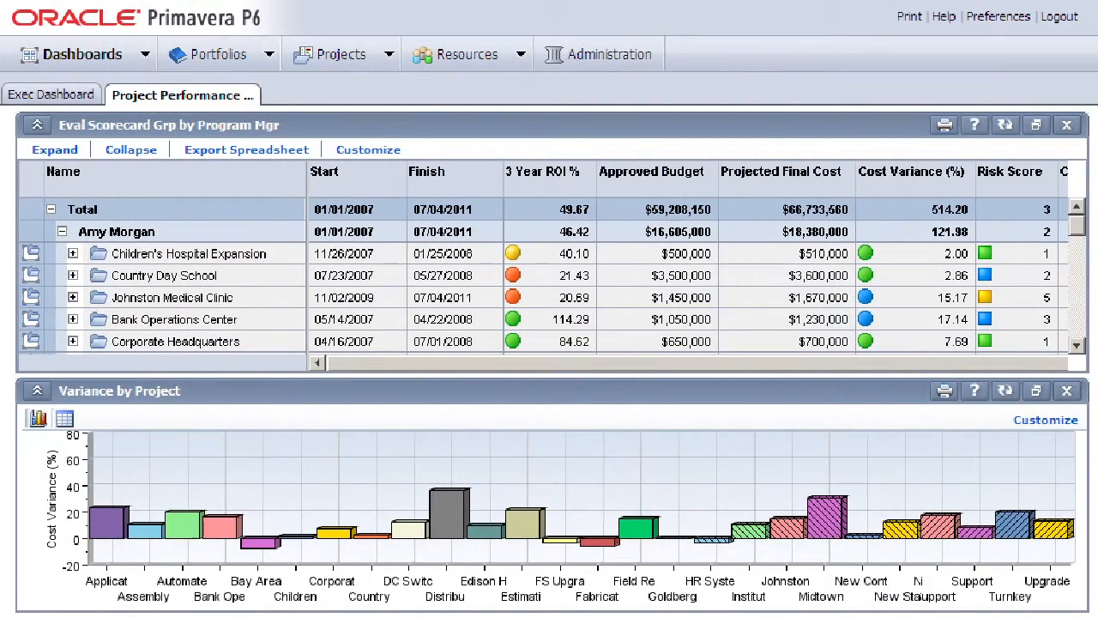